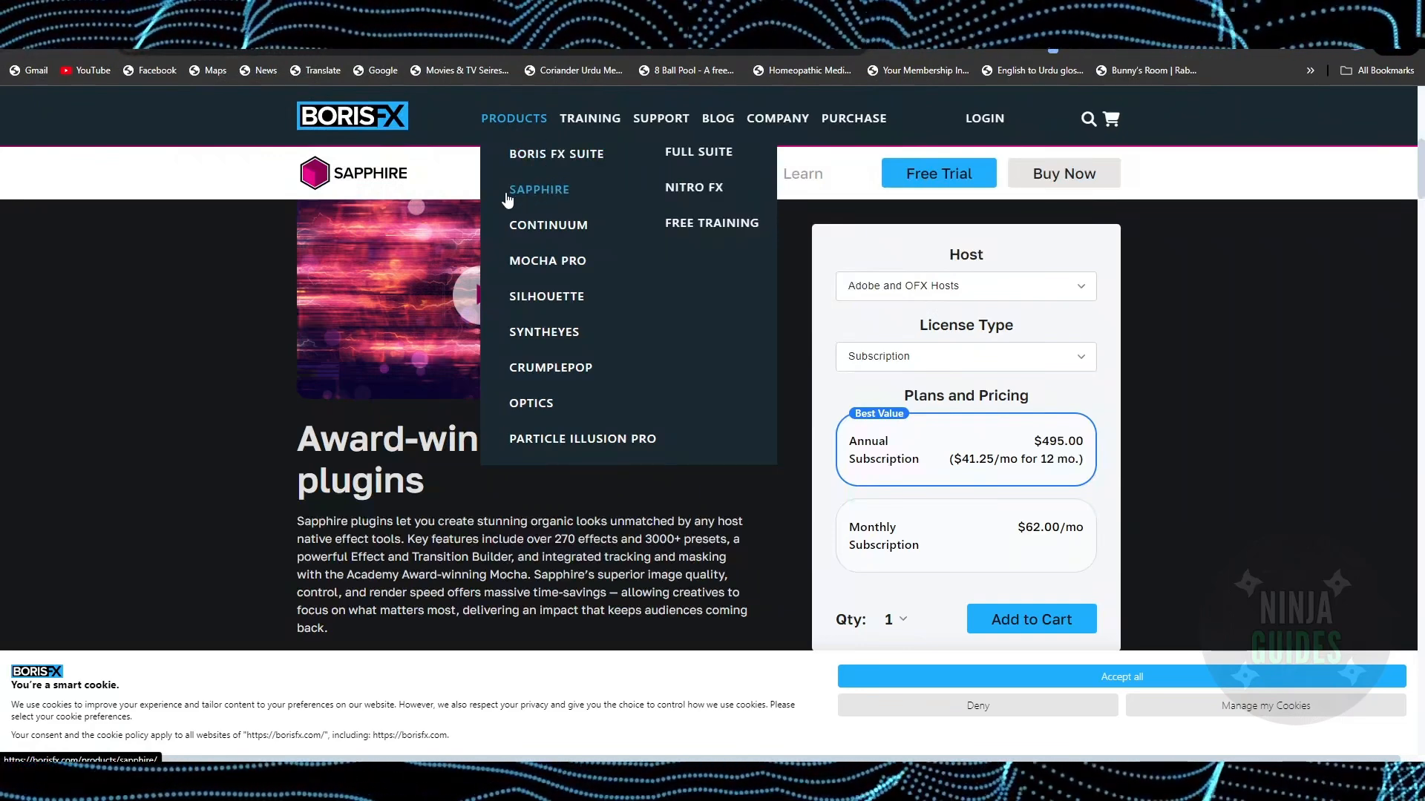
Request the free Sapphire trial download from the Sapphire product page
left_click(539, 188)
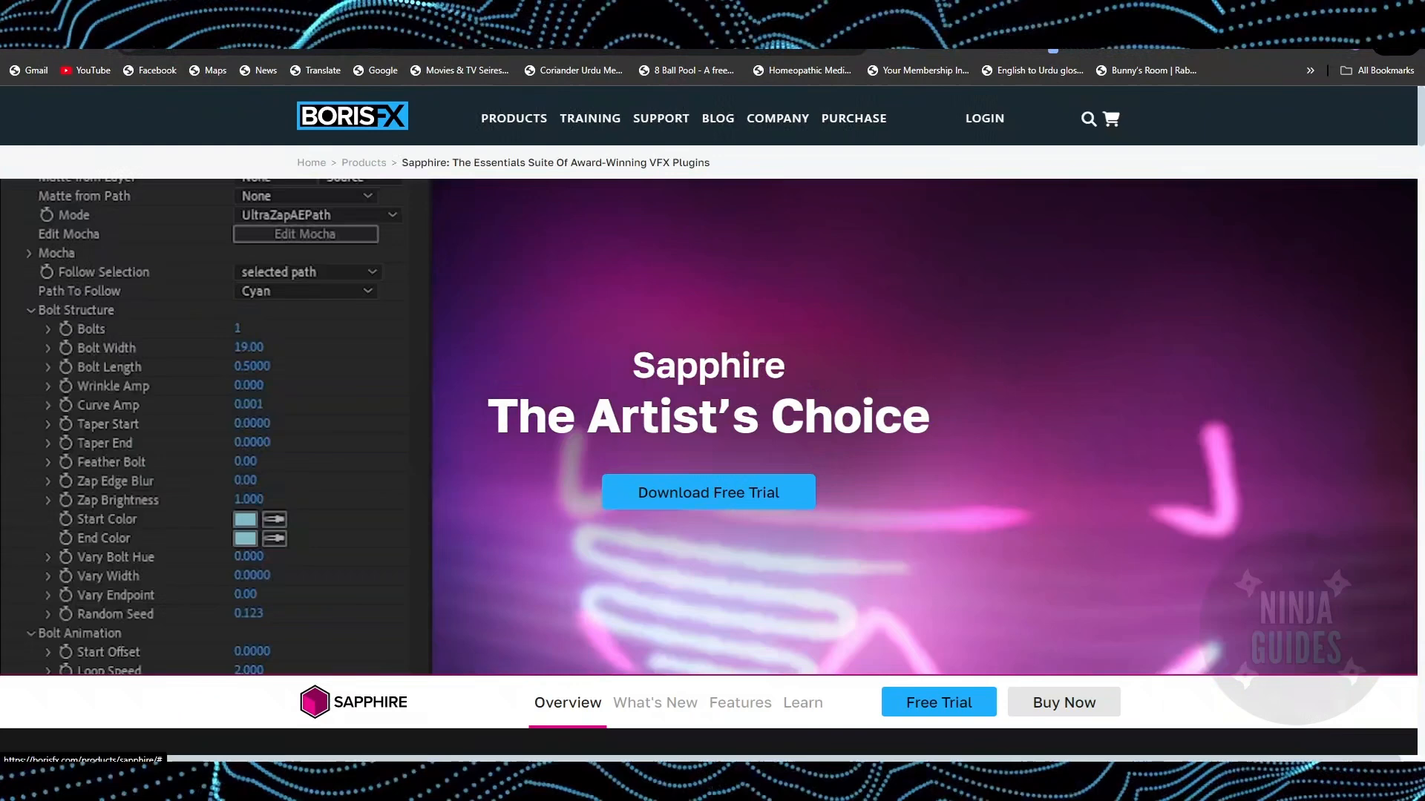
left_click(707, 491)
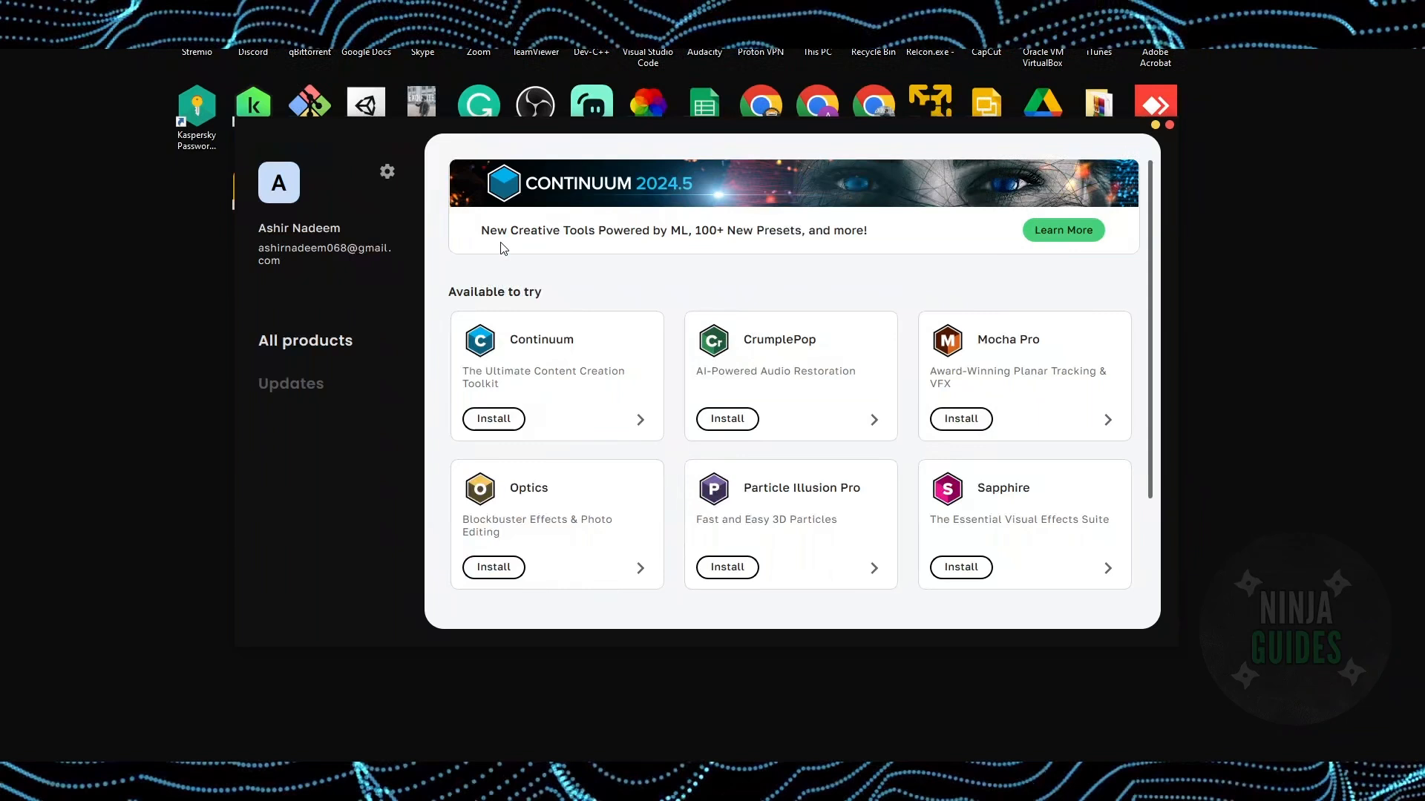
mouse_move(561, 270)
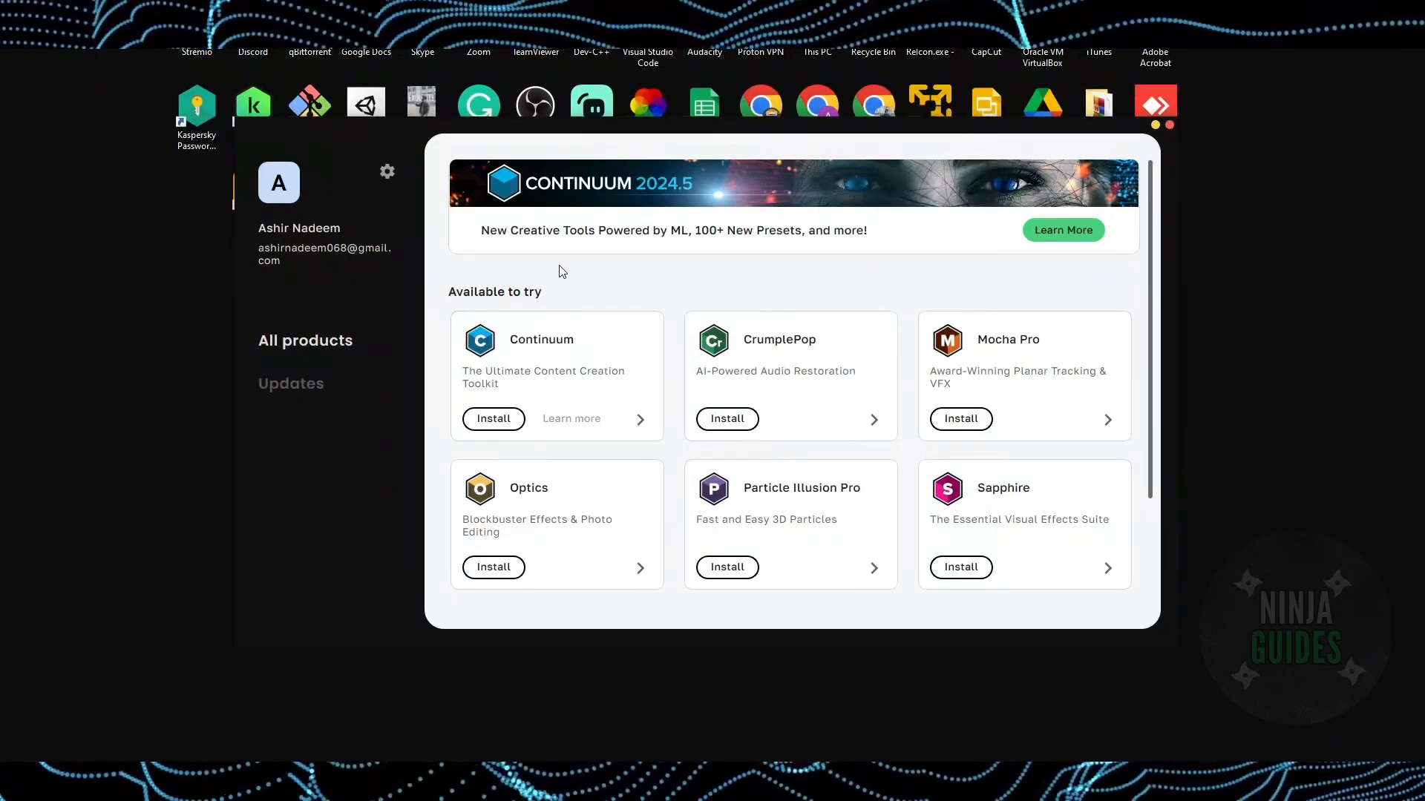
mouse_move(380, 257)
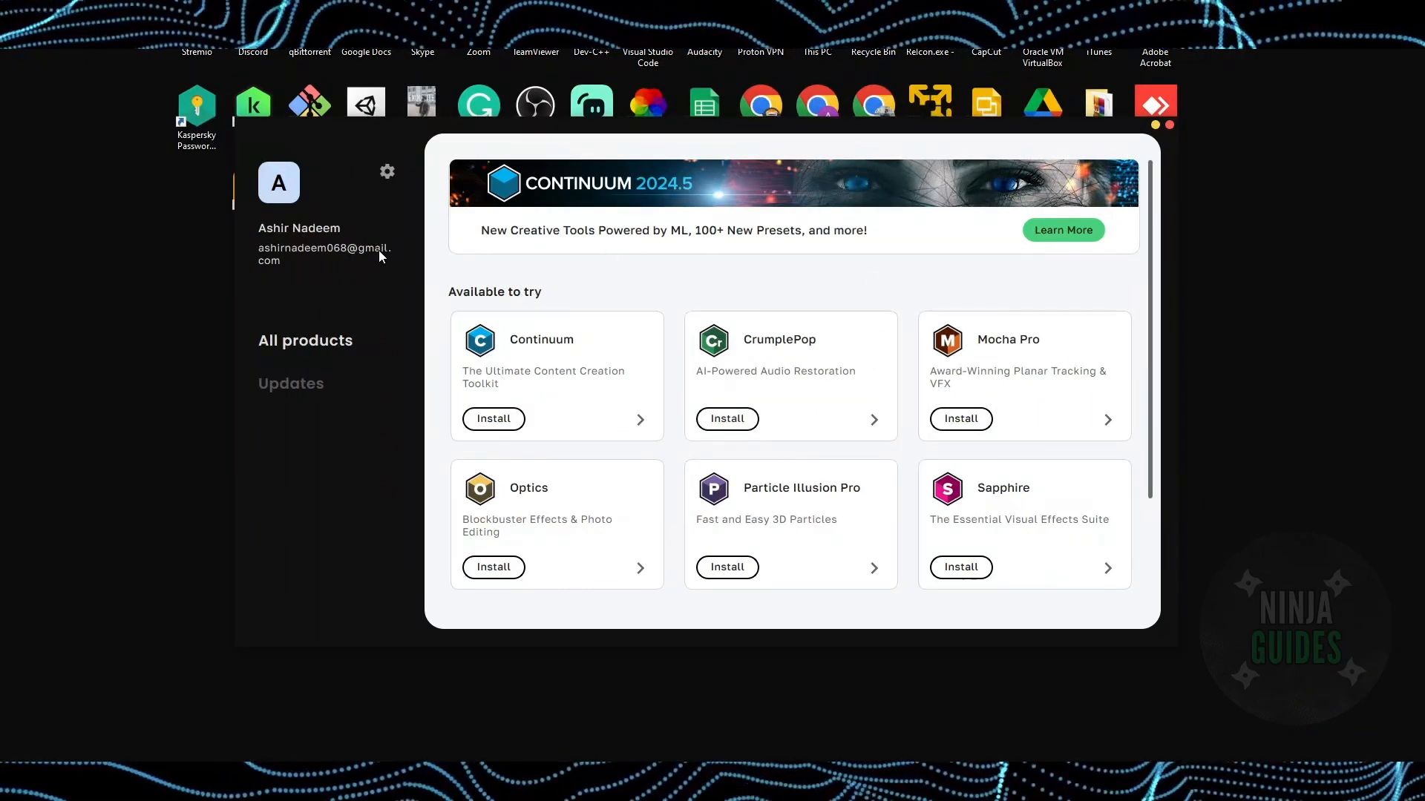
mouse_move(592, 353)
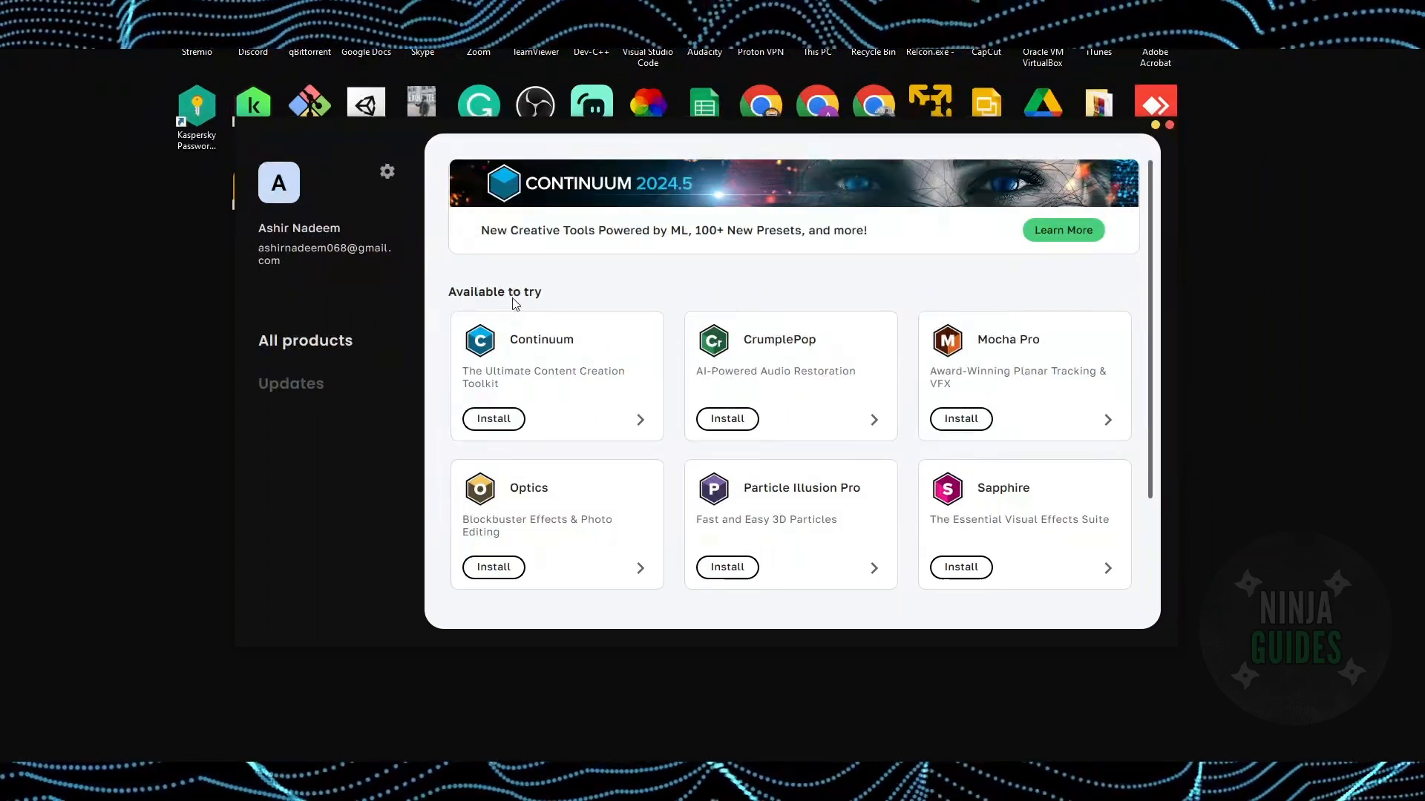
Start the Sapphire install, keeping the free watermarked trial option selected
scroll("down", 3)
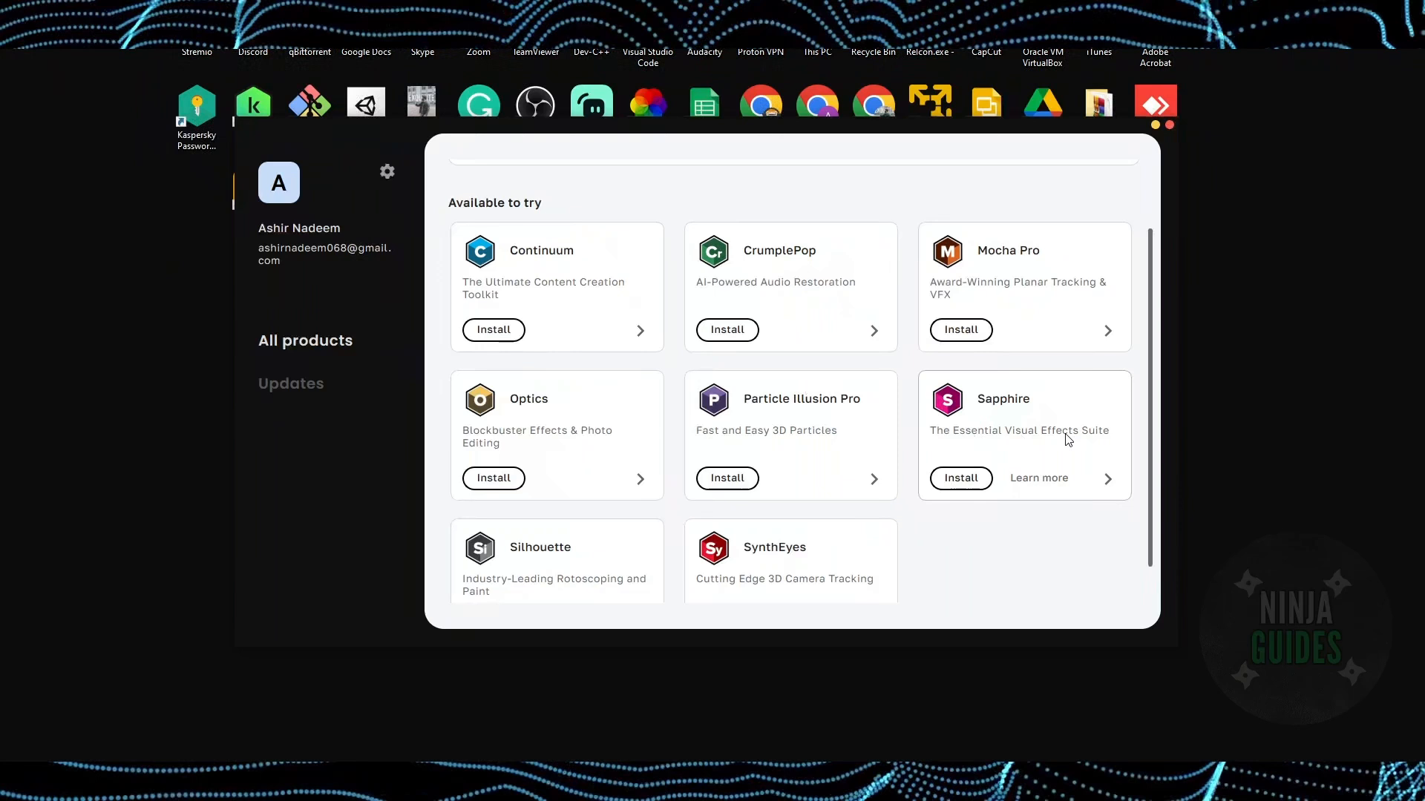
mouse_move(977, 428)
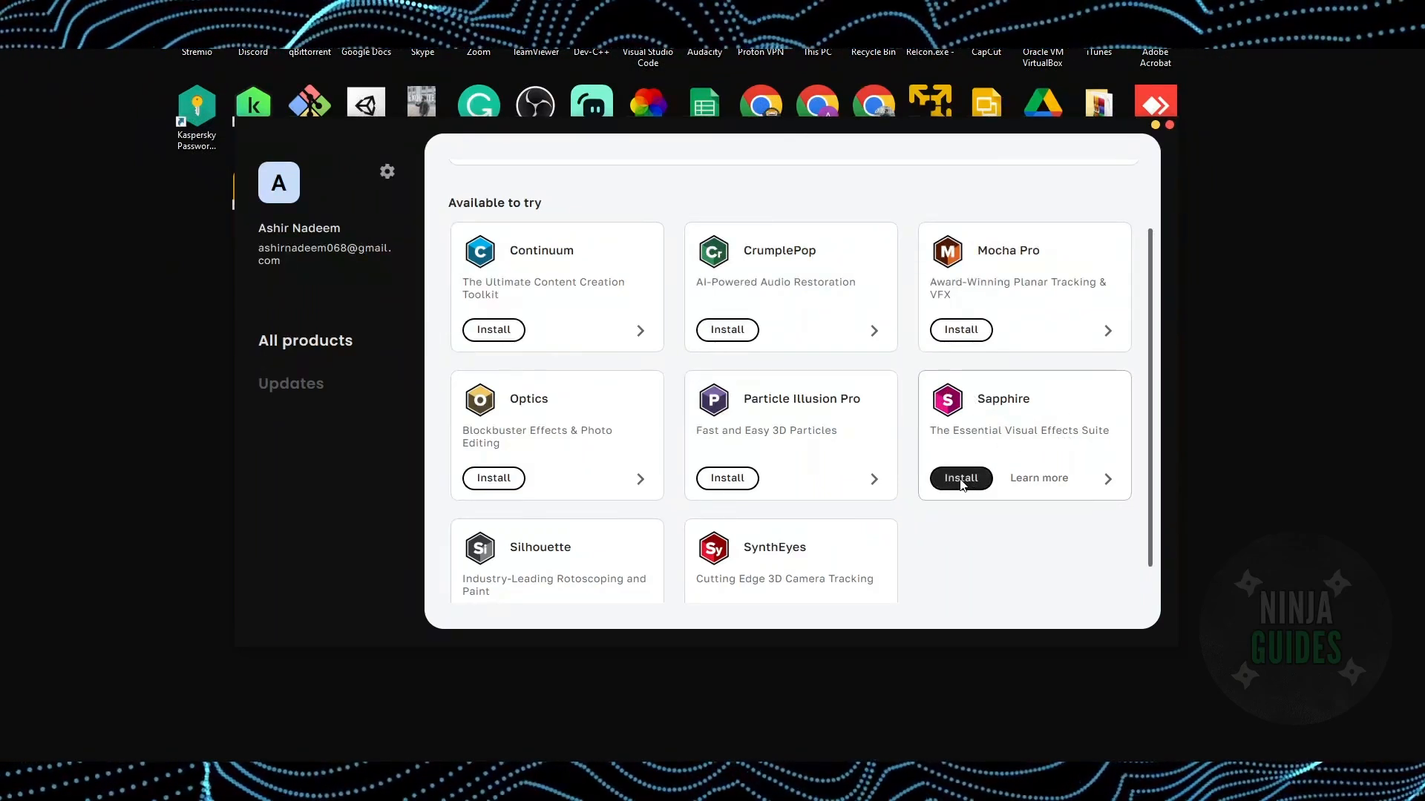
left_click(960, 478)
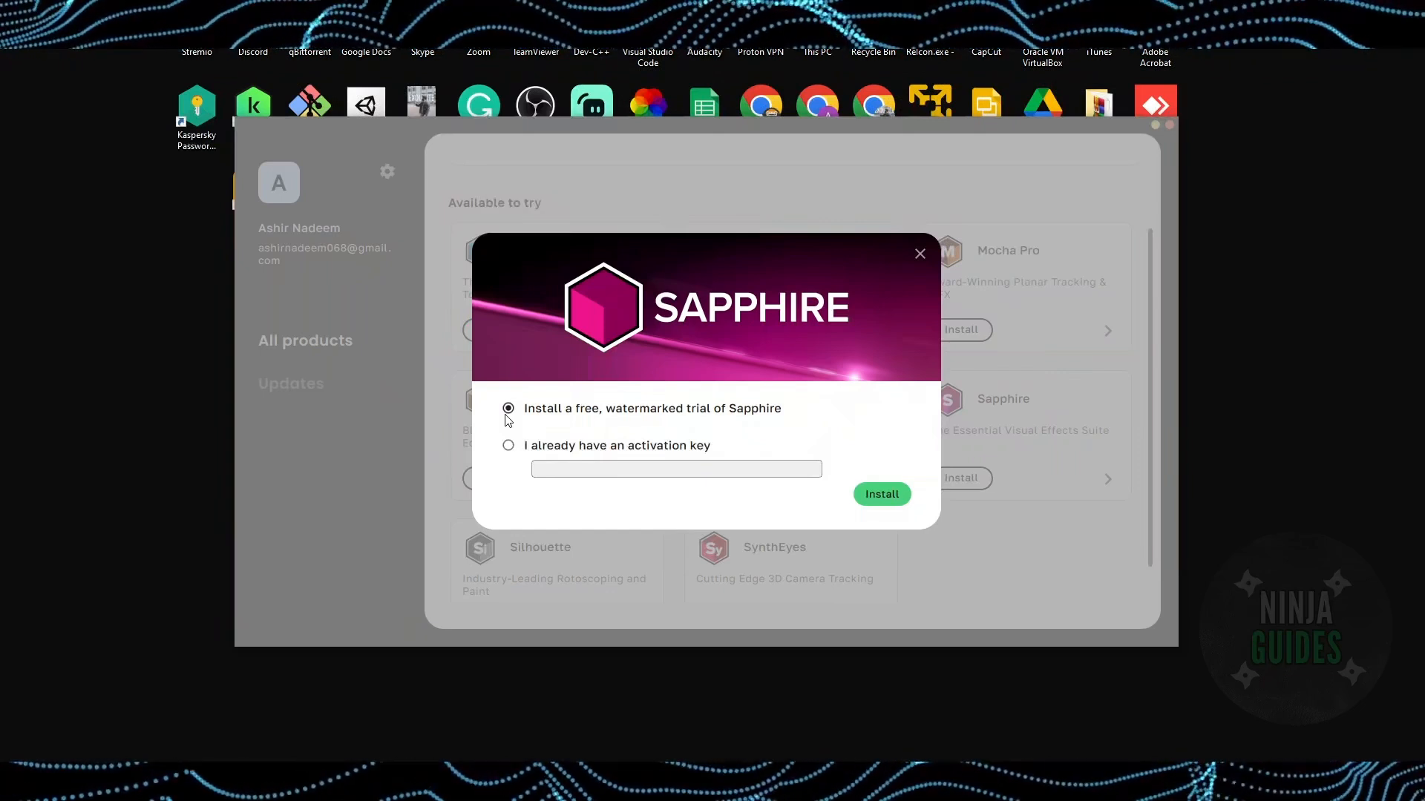
mouse_move(625, 445)
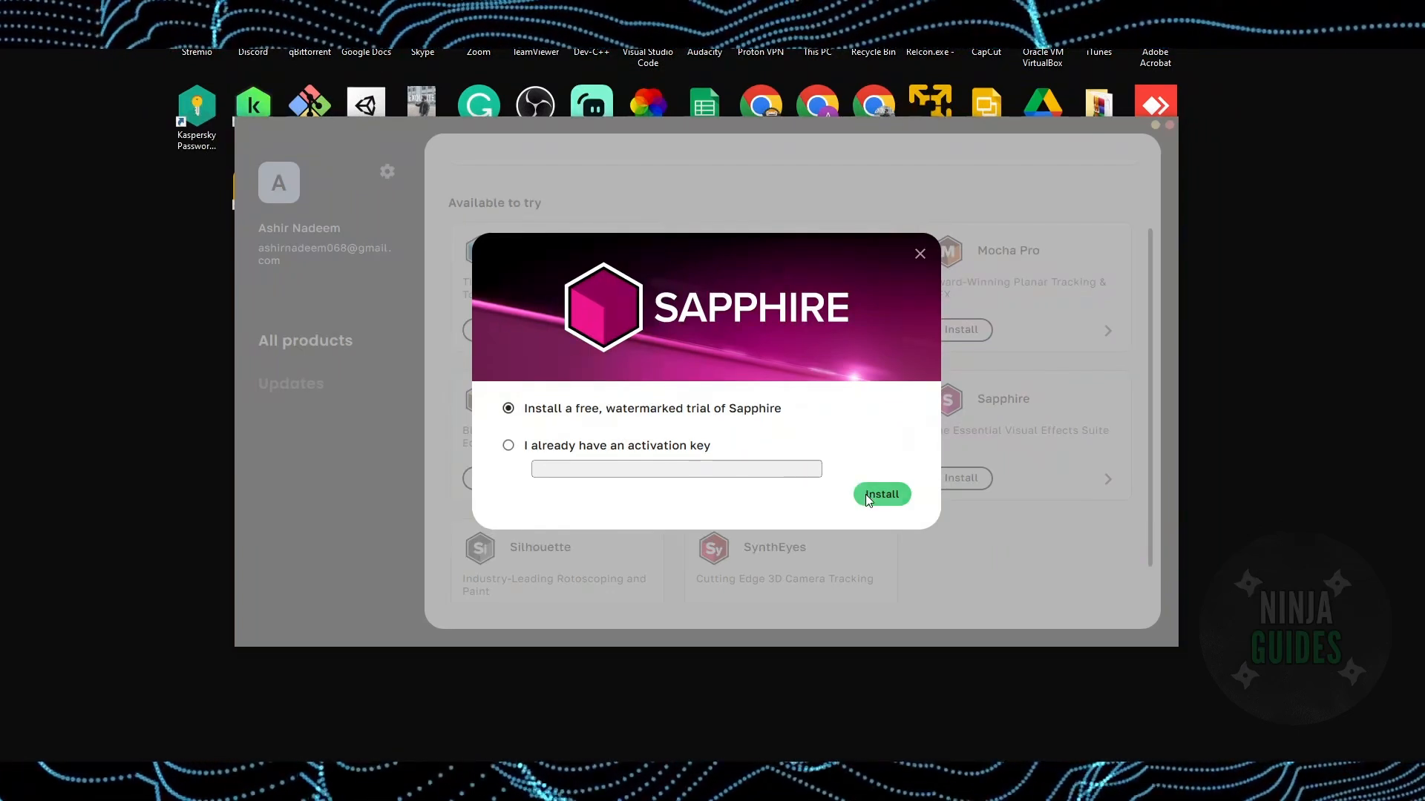
Confirm the trial and download Sapphire for Adobe After Effects & Premiere Pro
left_click(878, 494)
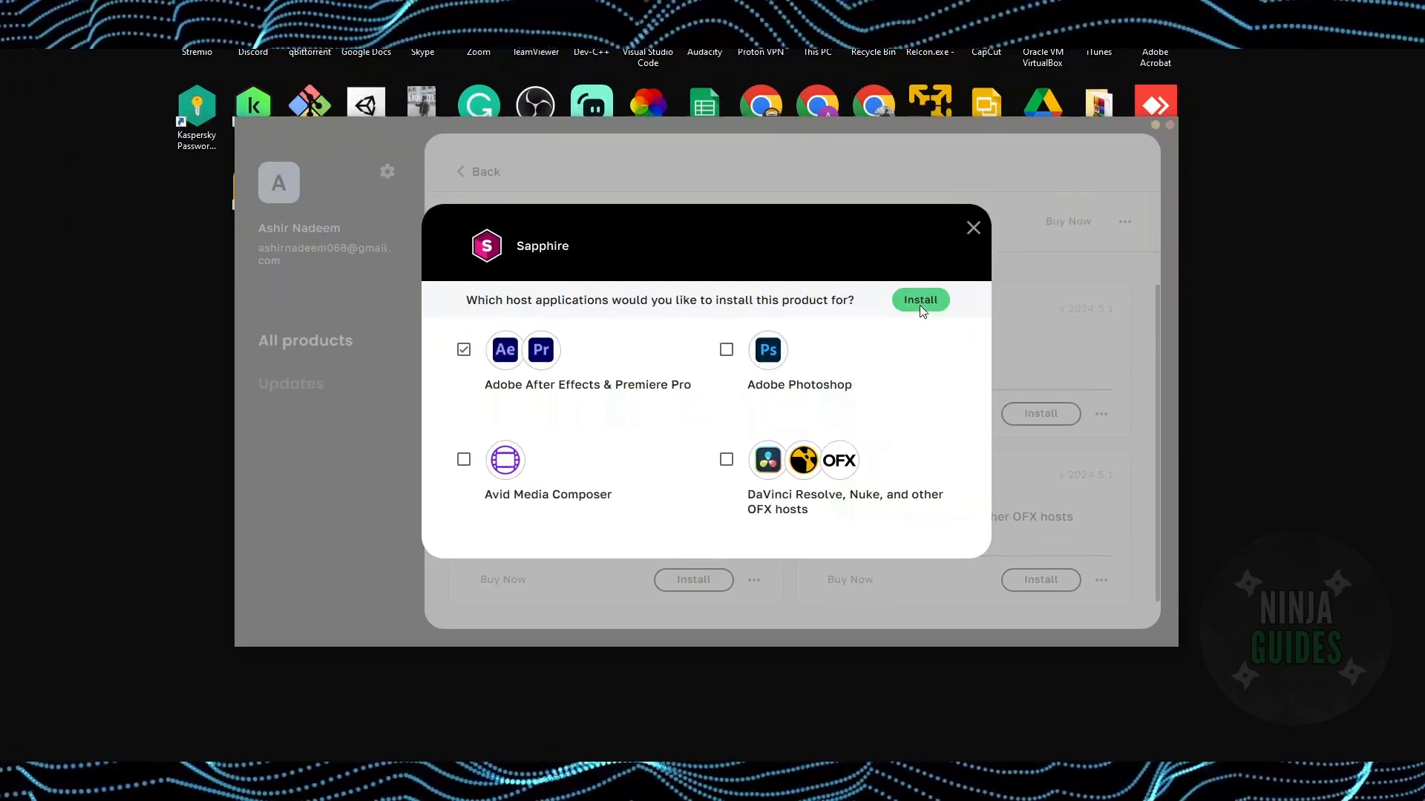
left_click(920, 300)
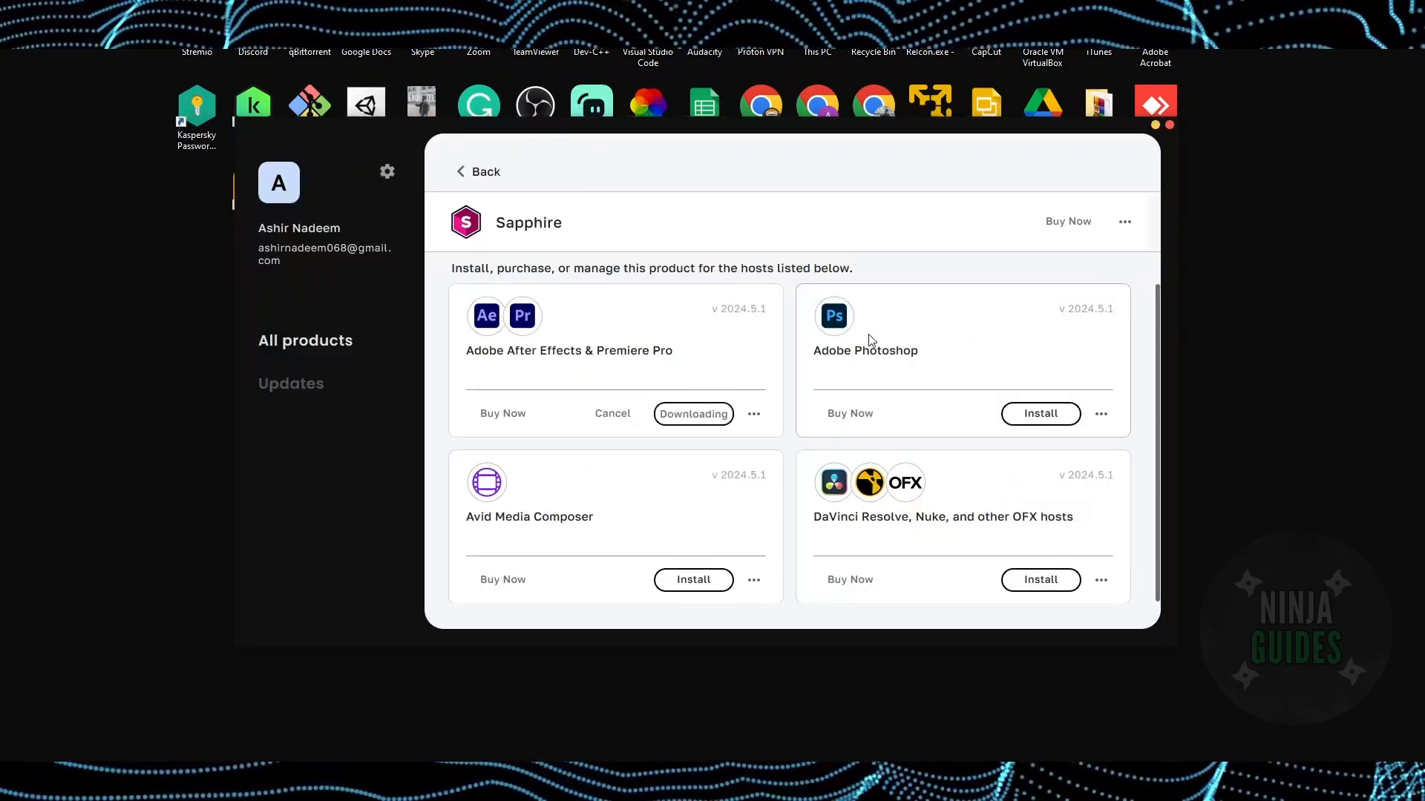